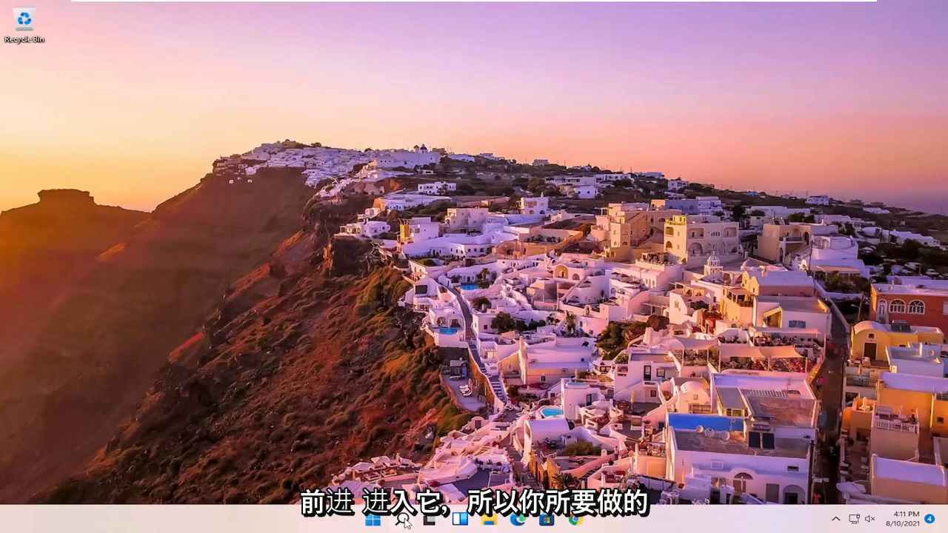
- Search Start for Voice Recorder and launch the app
{"action": "left_click", "coordinate": [403, 518]}
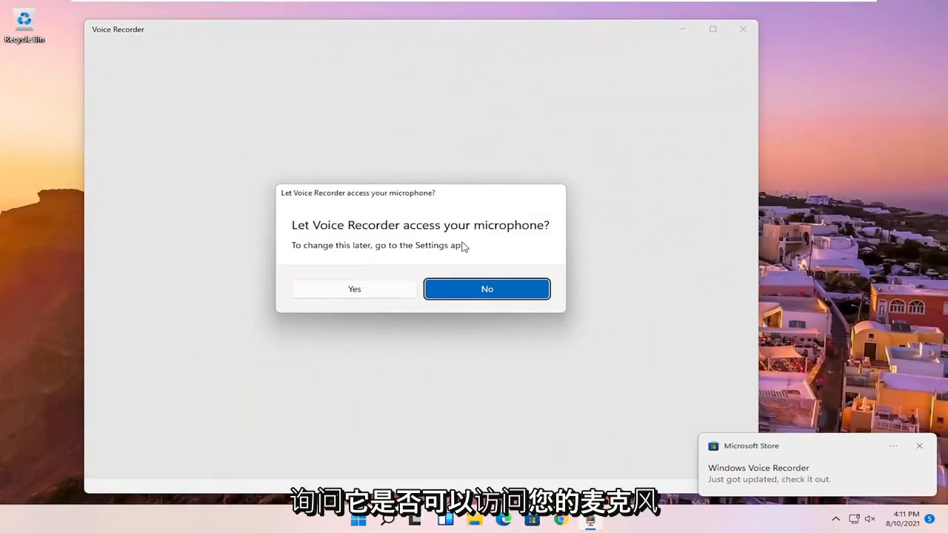
- Allow microphone access, start recording, and add markers at 00:08, 00:10 and 00:11
{"action": "left_click", "coordinate": [354, 289]}
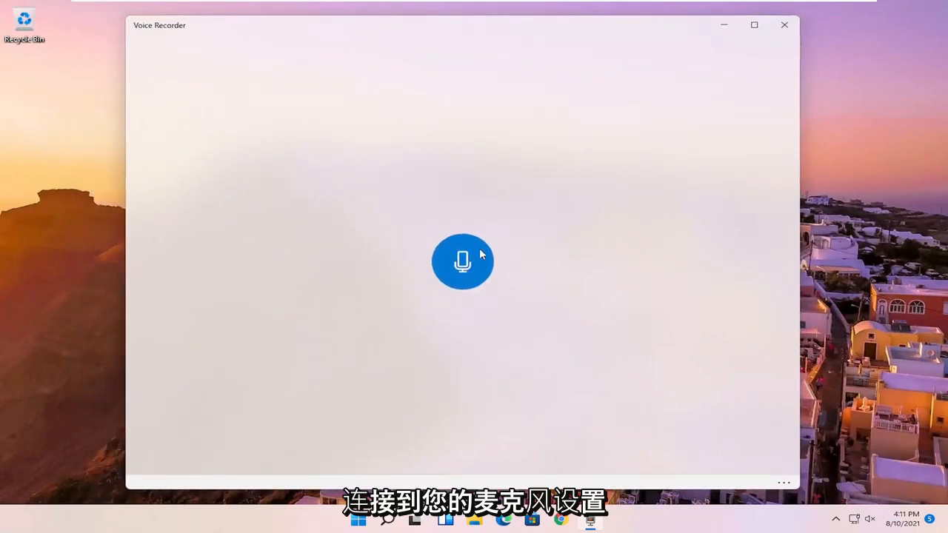
{"action": "mouse_move", "coordinate": [354, 300]}
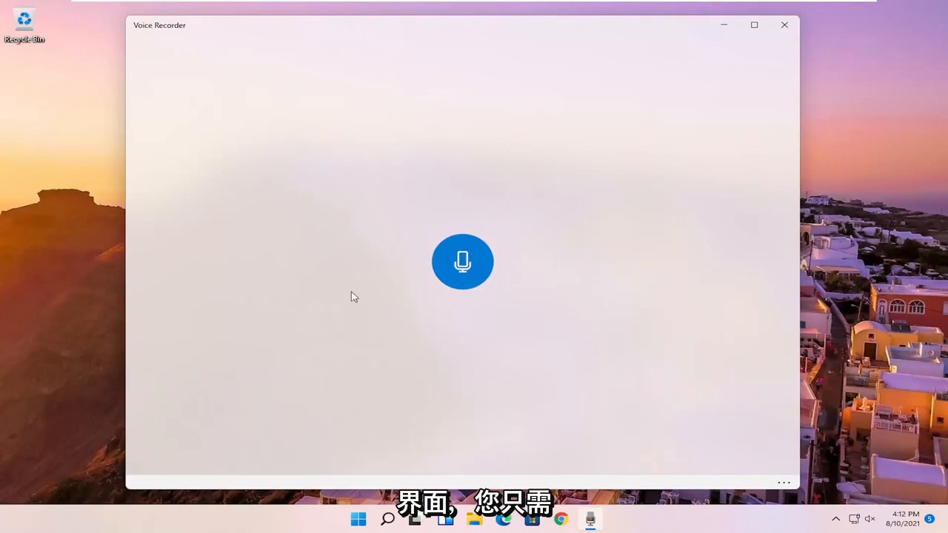
{"action": "left_click", "coordinate": [462, 261]}
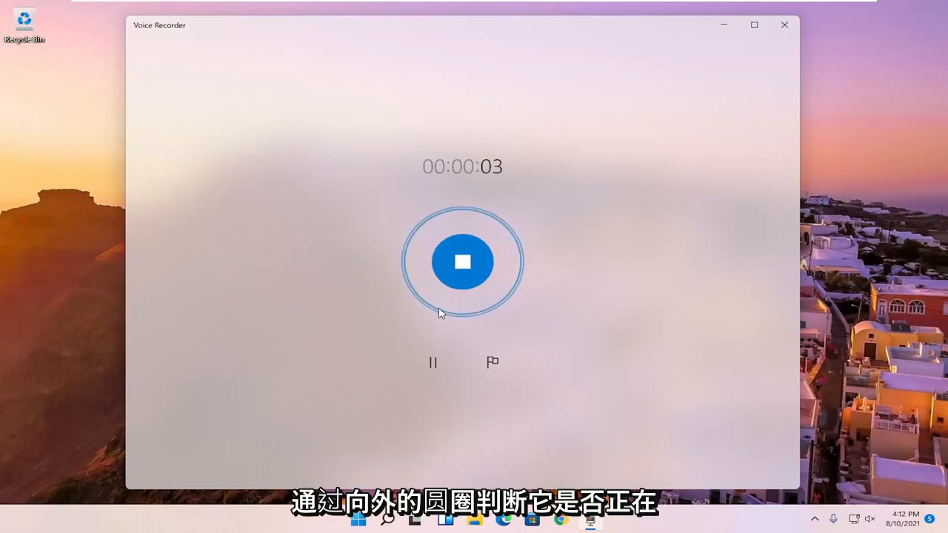
{"action": "mouse_move", "coordinate": [493, 362]}
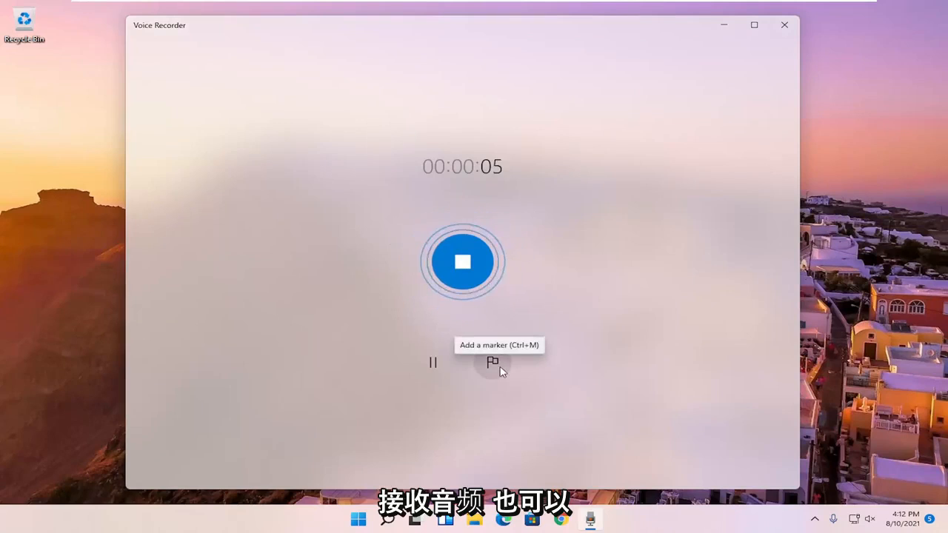
{"action": "mouse_move", "coordinate": [433, 363]}
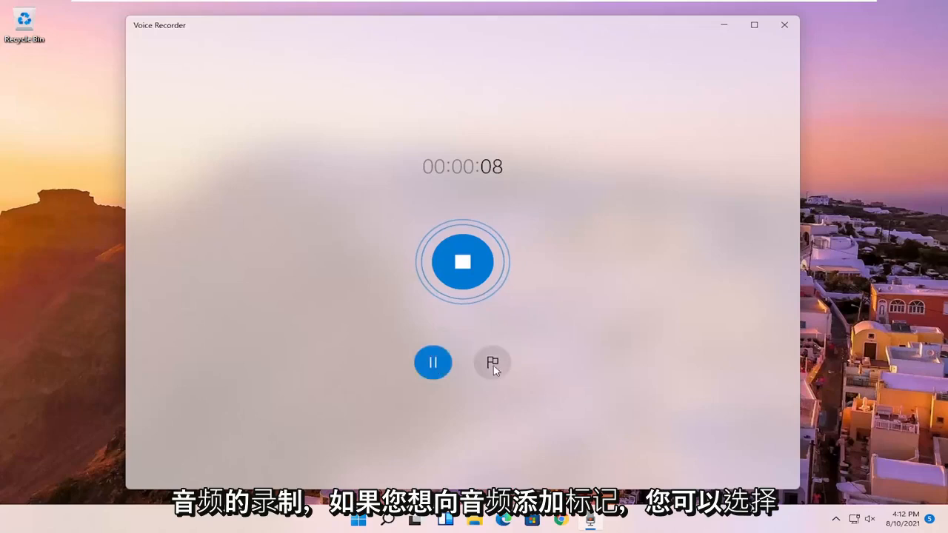
{"action": "mouse_move", "coordinate": [493, 363]}
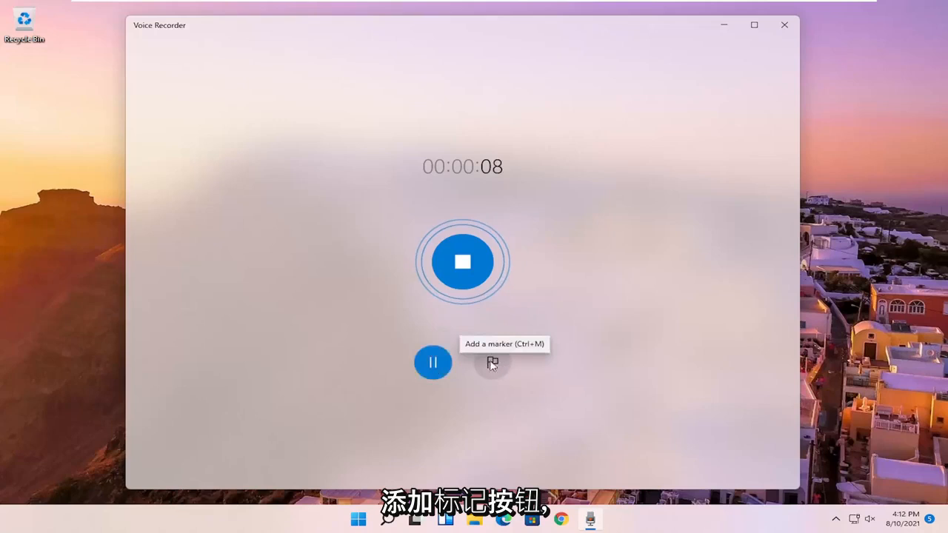
{"action": "left_click", "coordinate": [493, 363]}
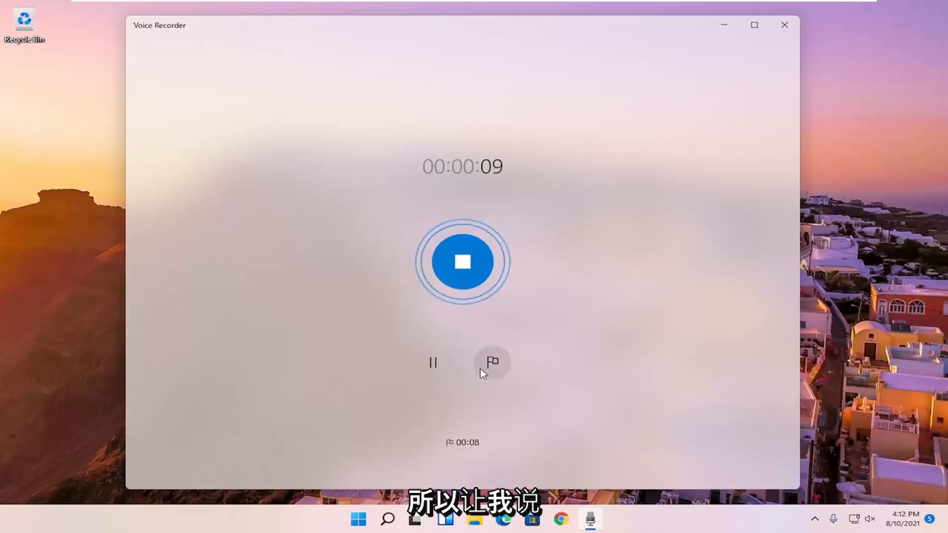
{"action": "left_click", "coordinate": [492, 363]}
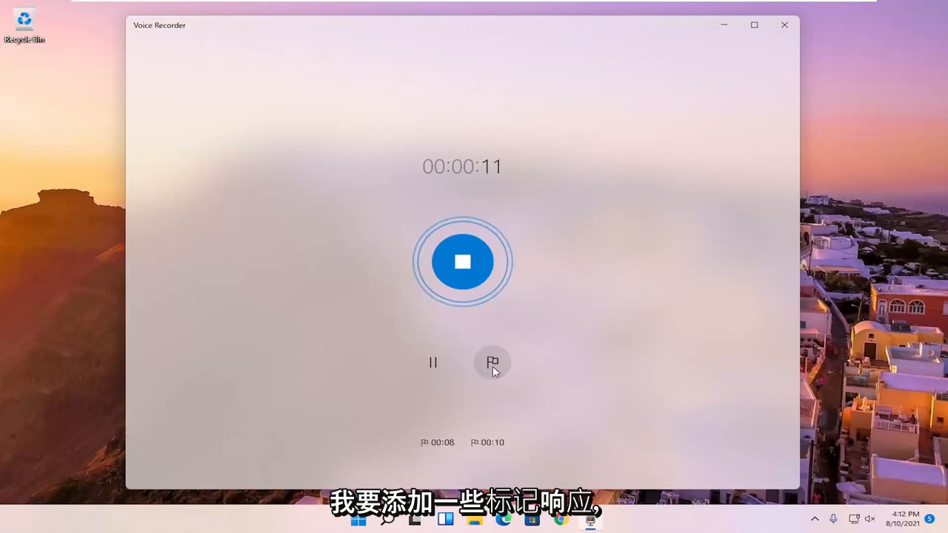
{"action": "left_click", "coordinate": [493, 362]}
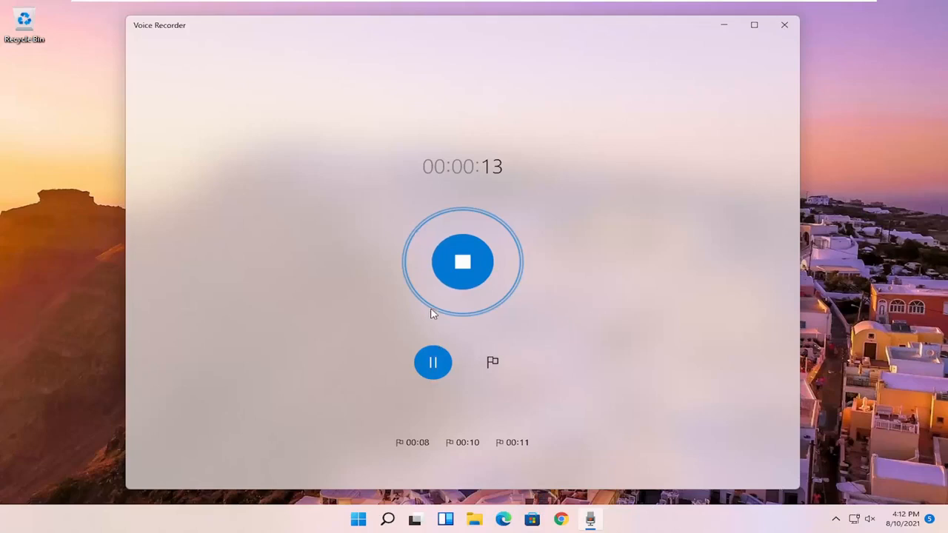
{"action": "mouse_move", "coordinate": [383, 349]}
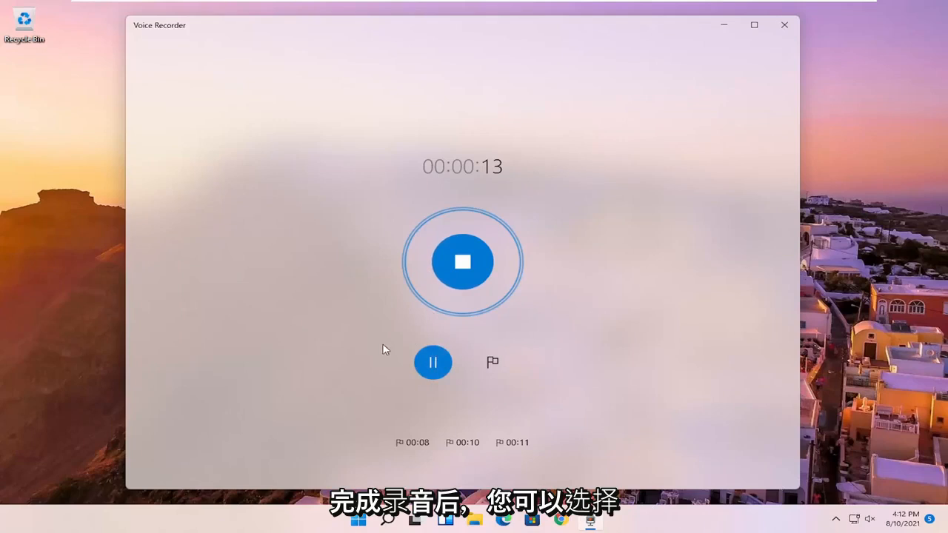
{"action": "mouse_move", "coordinate": [463, 263]}
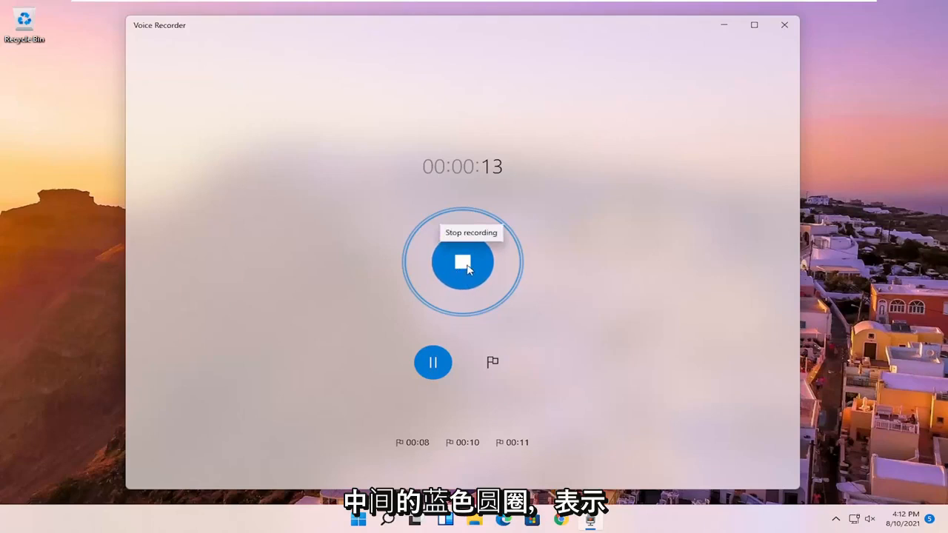
- Stop and save the 13-second recording, play it back, and jump to the 00:08 marker
{"action": "left_click", "coordinate": [462, 261]}
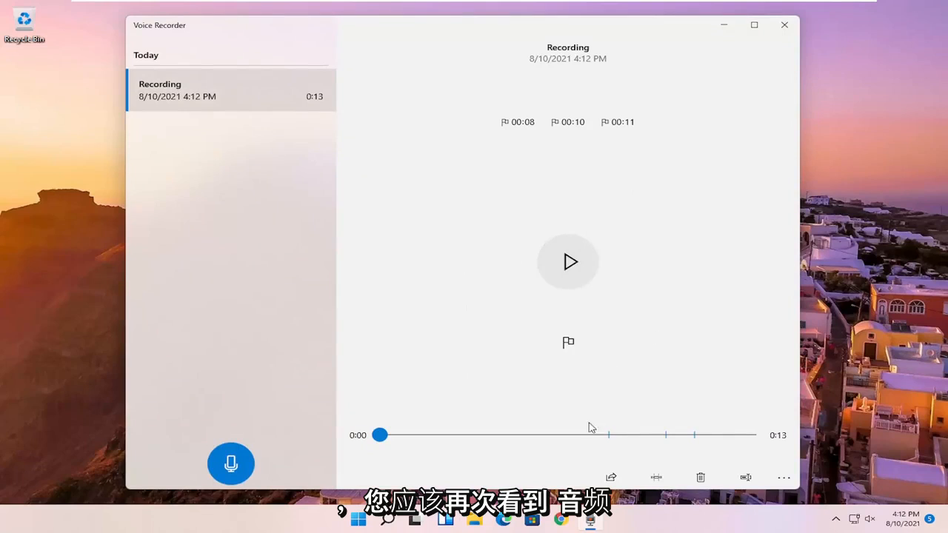
{"action": "mouse_move", "coordinate": [569, 261]}
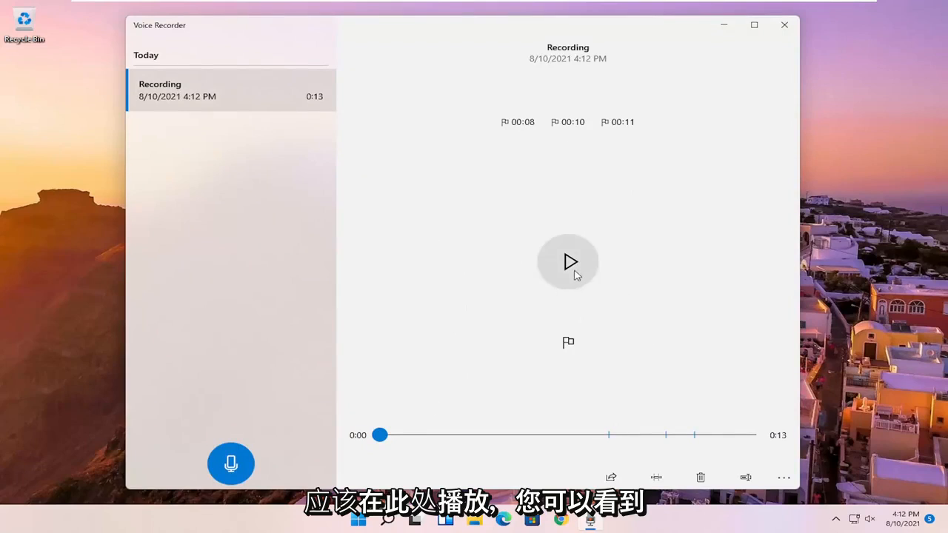
{"action": "left_click", "coordinate": [518, 122]}
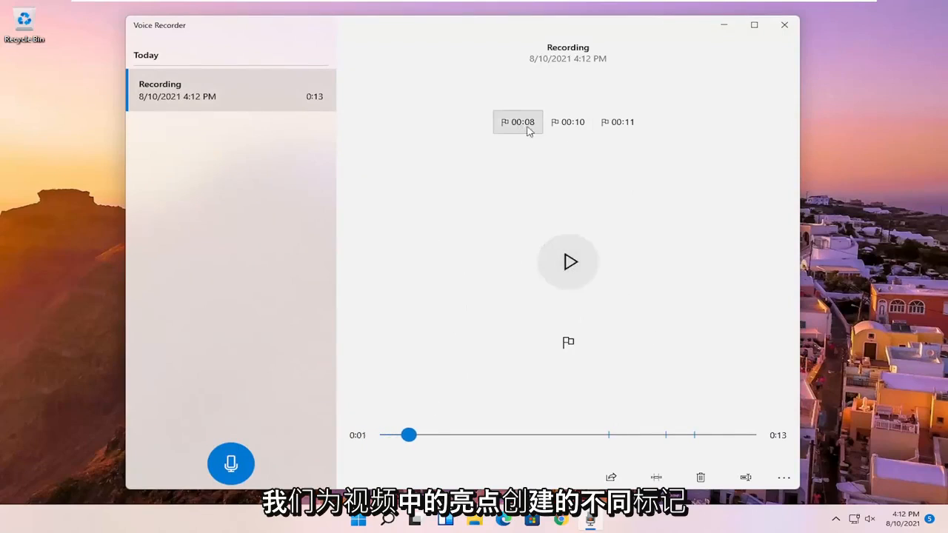
{"action": "left_click", "coordinate": [517, 122]}
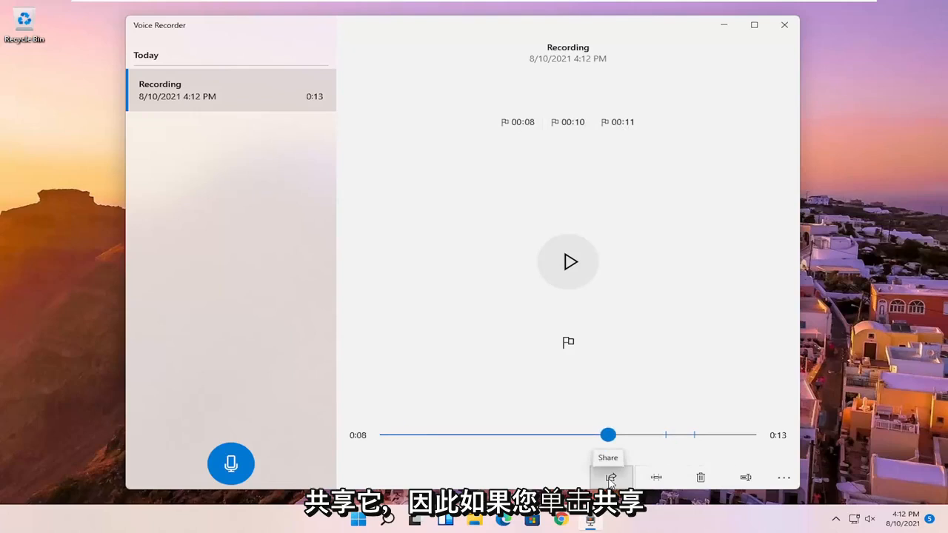
{"action": "left_click", "coordinate": [611, 478]}
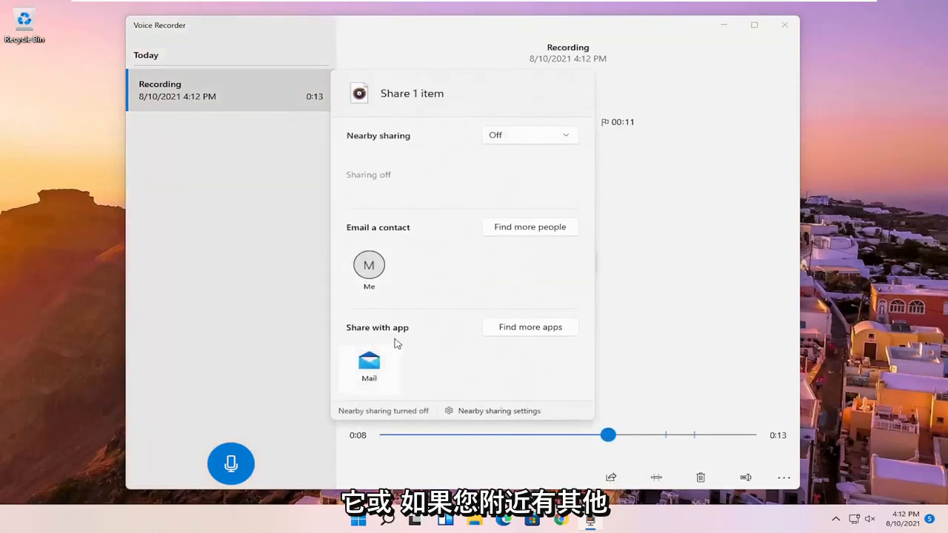
{"action": "left_click", "coordinate": [529, 134]}
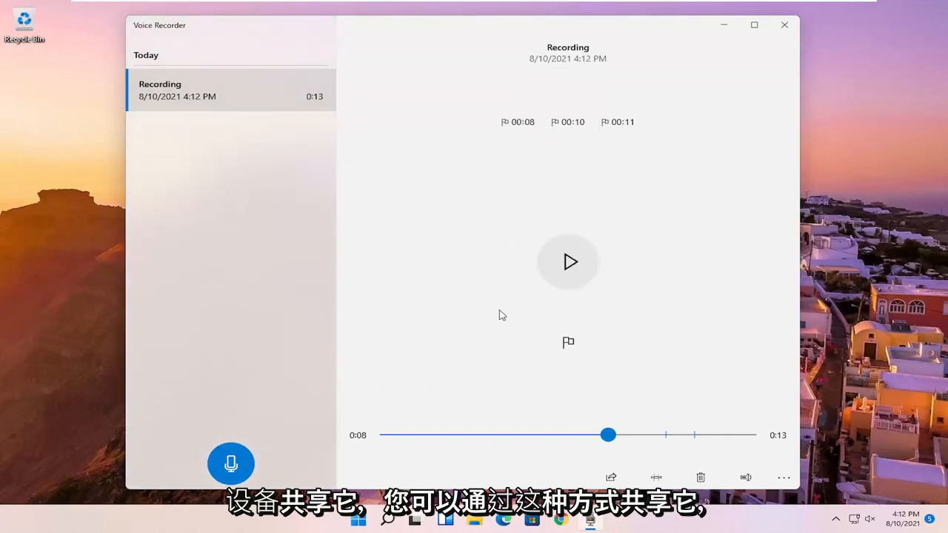
{"action": "mouse_move", "coordinate": [657, 477]}
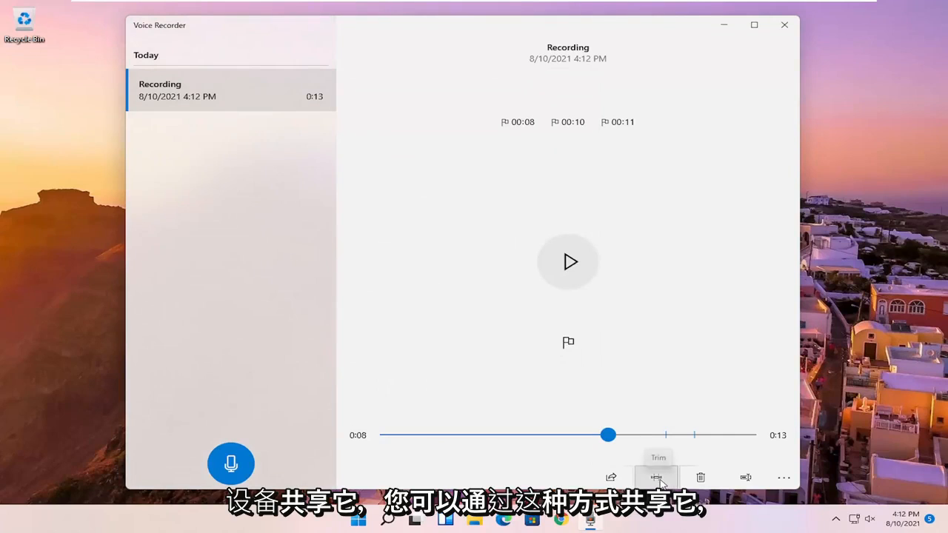
{"action": "left_click", "coordinate": [656, 477]}
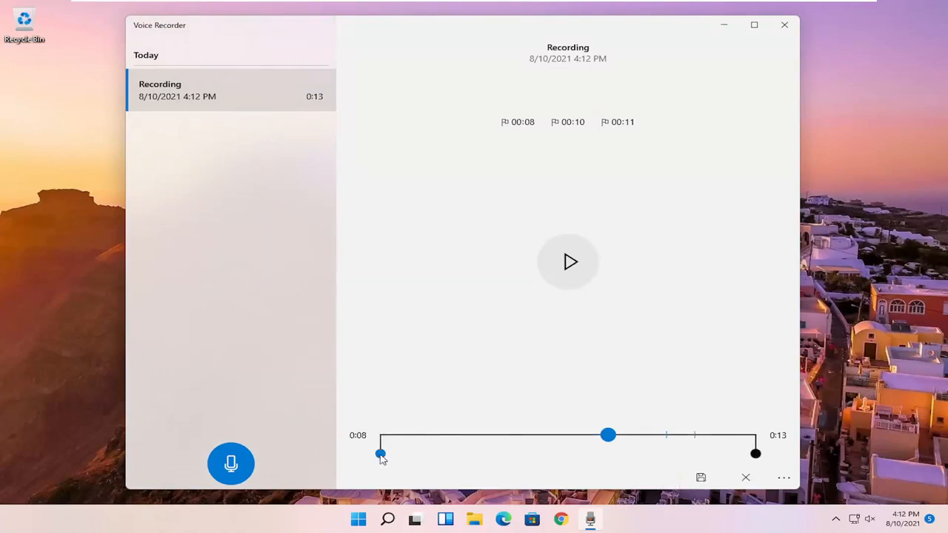
{"action": "left_click_drag", "start_coordinate": [380, 455], "coordinate": [404, 455]}
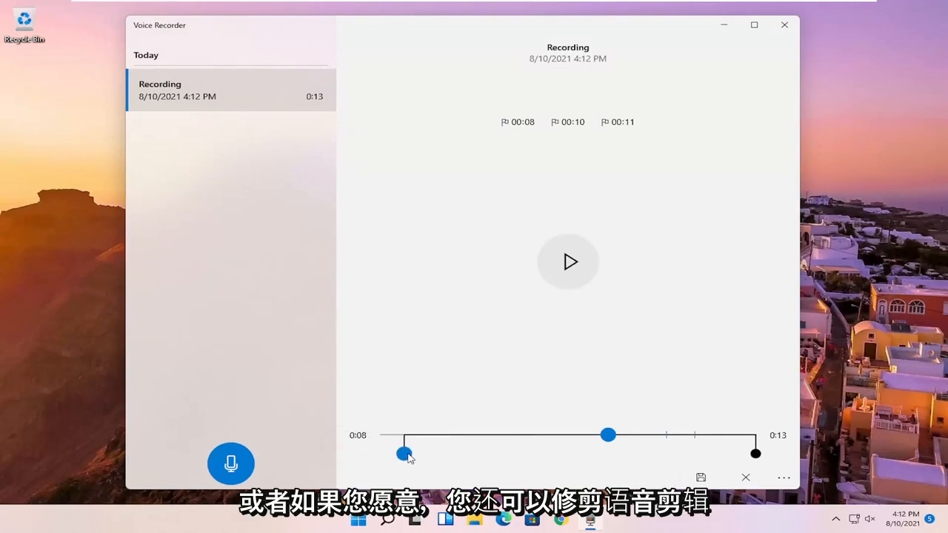
{"action": "left_click_drag", "start_coordinate": [404, 454], "coordinate": [380, 453]}
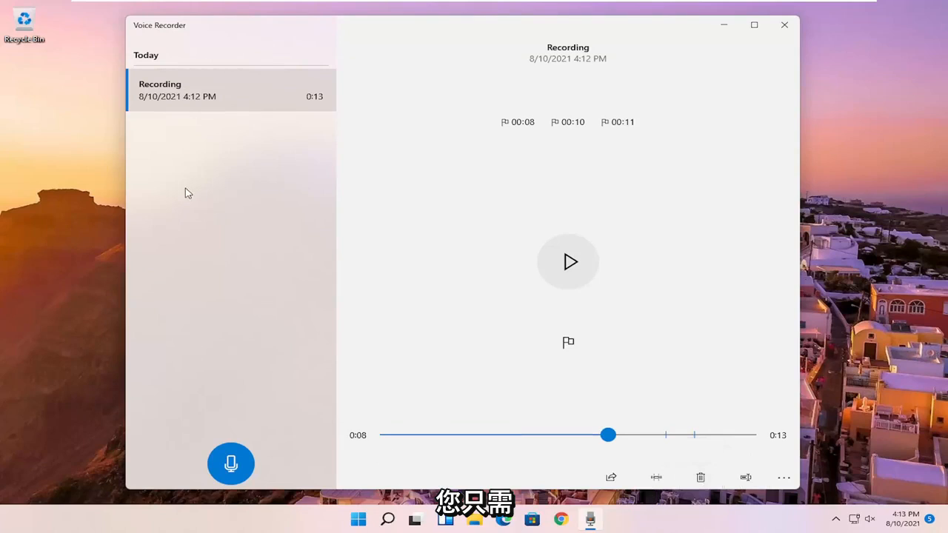
- Rename the clip to 'What The Clip Is' and open its file location
{"action": "left_click", "coordinate": [568, 262]}
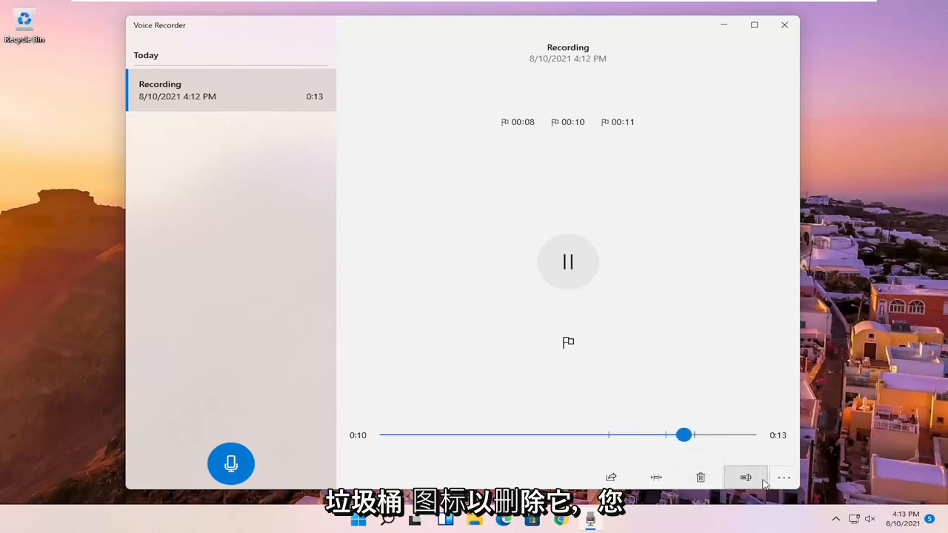
{"action": "left_click", "coordinate": [746, 477]}
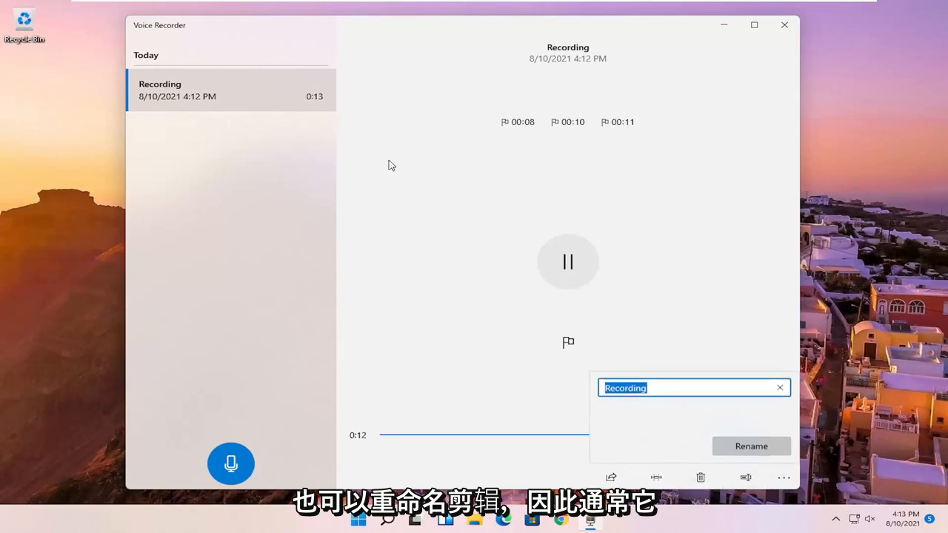
{"action": "left_click", "coordinate": [568, 261]}
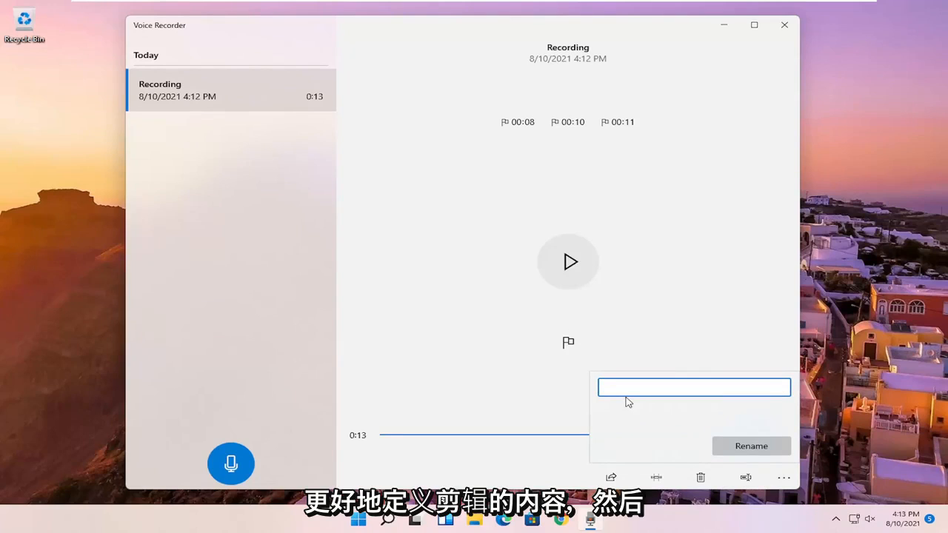
{"action": "type", "text": "What The Clip Is"}
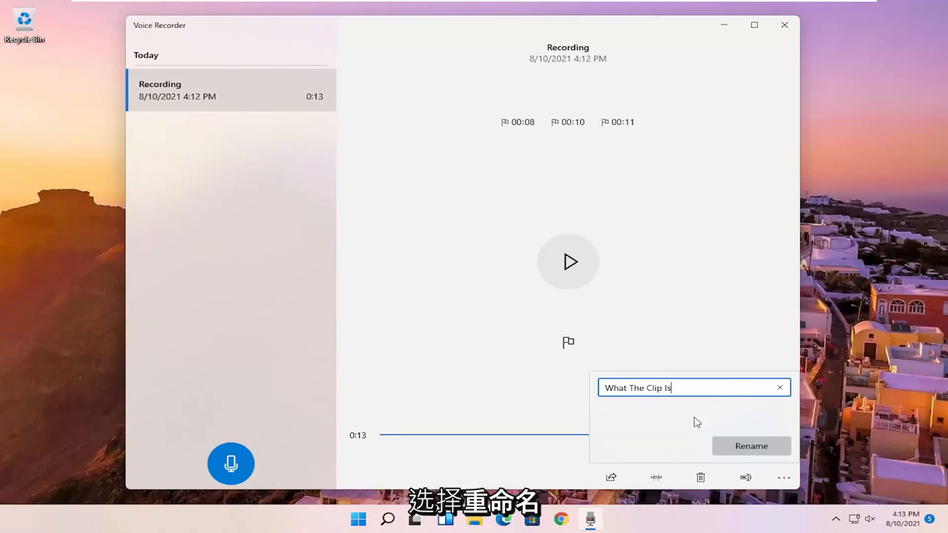
{"action": "left_click", "coordinate": [751, 446]}
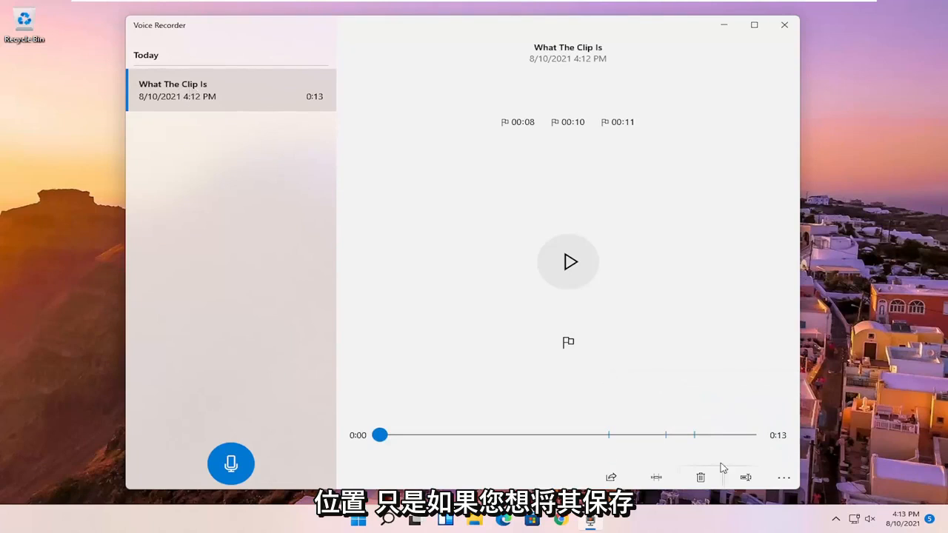
{"action": "mouse_move", "coordinate": [783, 478]}
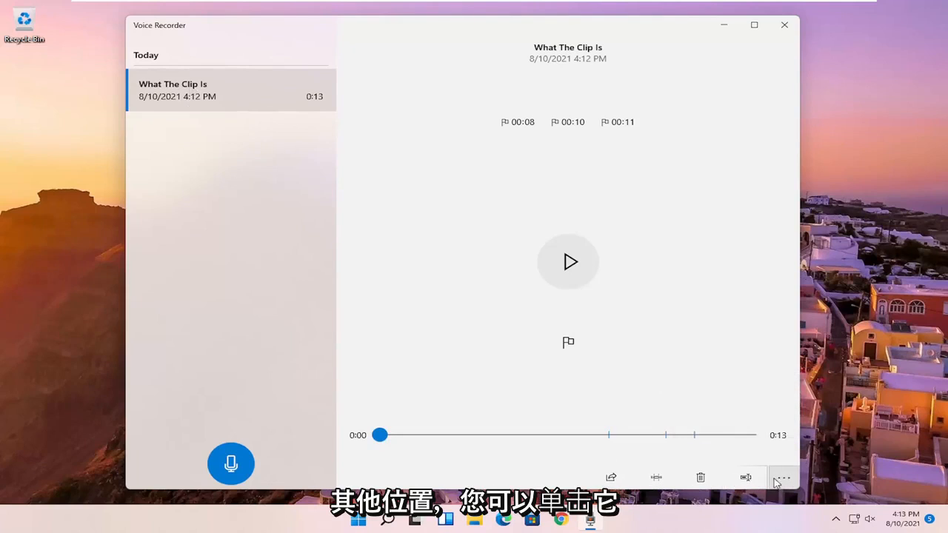
{"action": "left_click", "coordinate": [783, 474]}
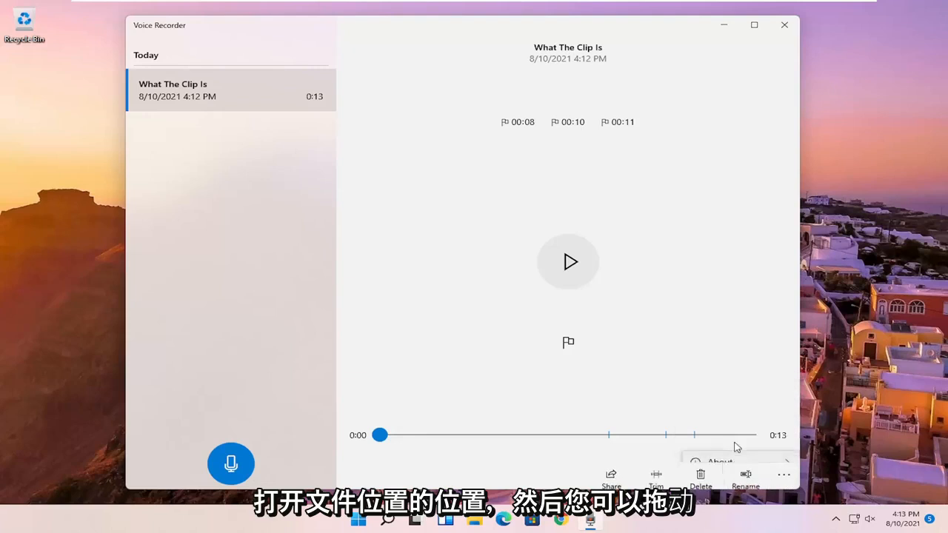
{"action": "left_click", "coordinate": [784, 475]}
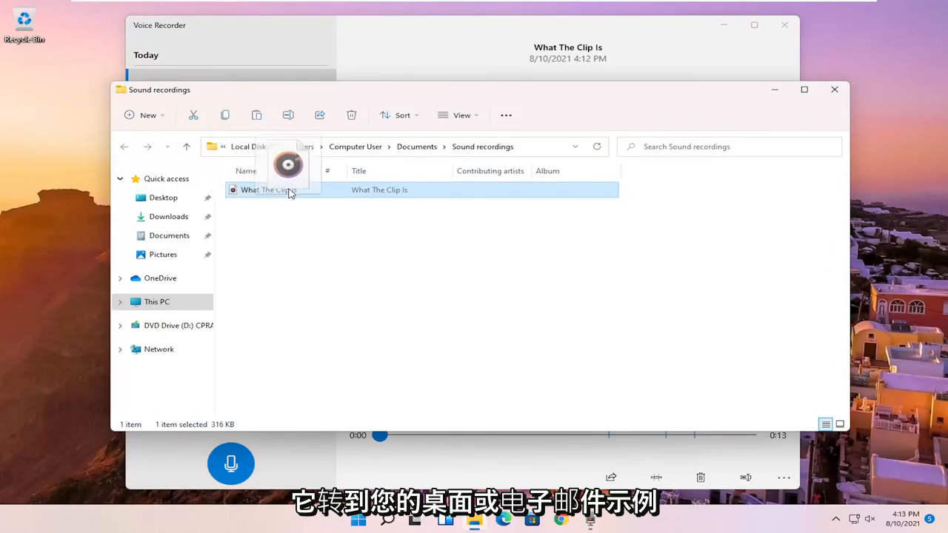
- View the clip's M4A file properties, then open Voice Recorder's Microphone privacy settings
{"action": "right_click", "coordinate": [268, 190]}
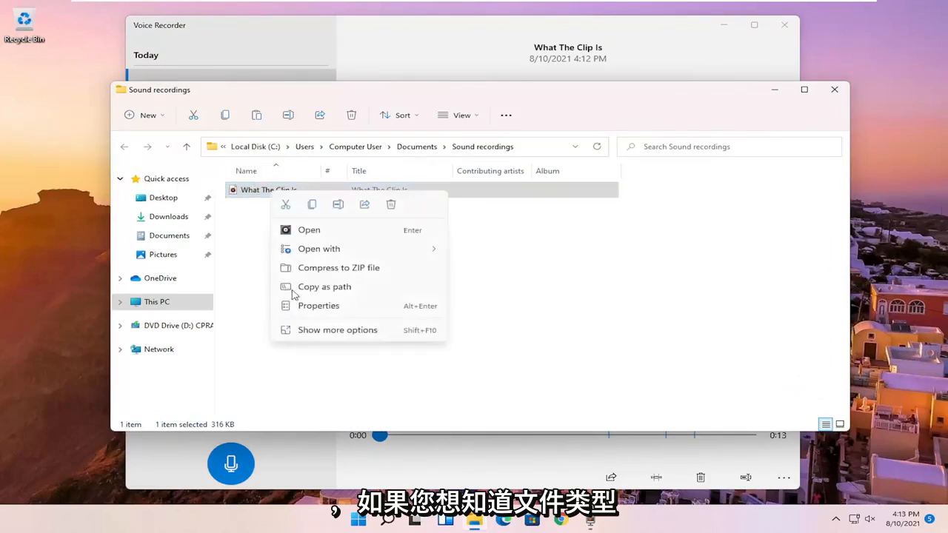
{"action": "left_click", "coordinate": [319, 306]}
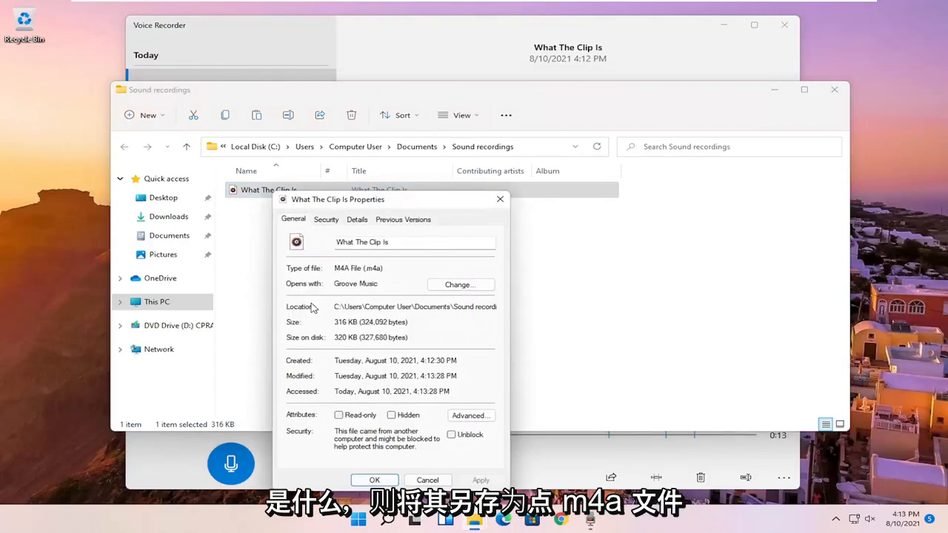
{"action": "mouse_move", "coordinate": [488, 214]}
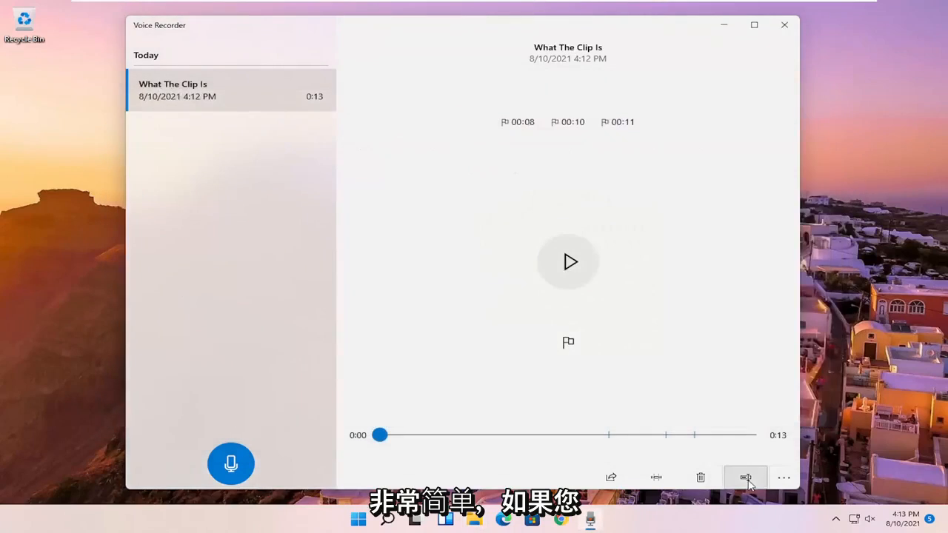
{"action": "left_click", "coordinate": [784, 478]}
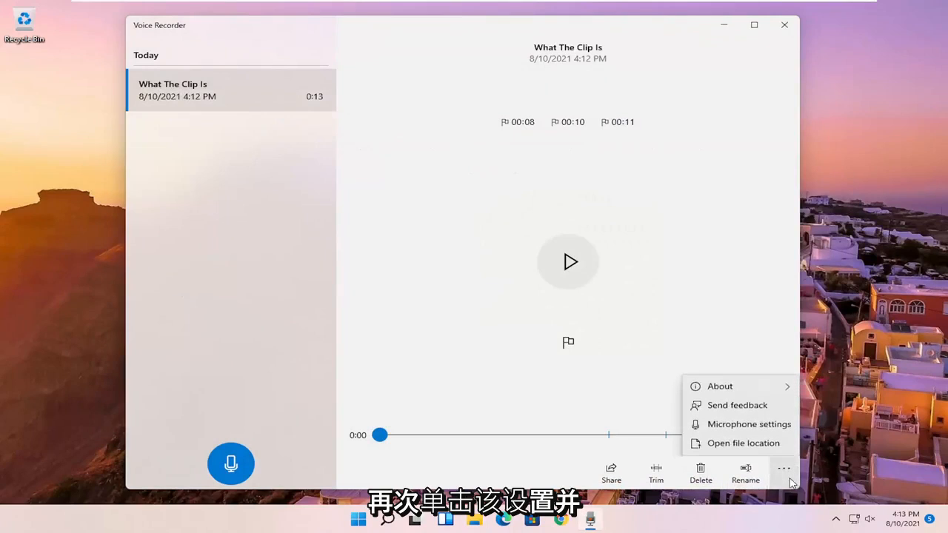
{"action": "left_click", "coordinate": [719, 386]}
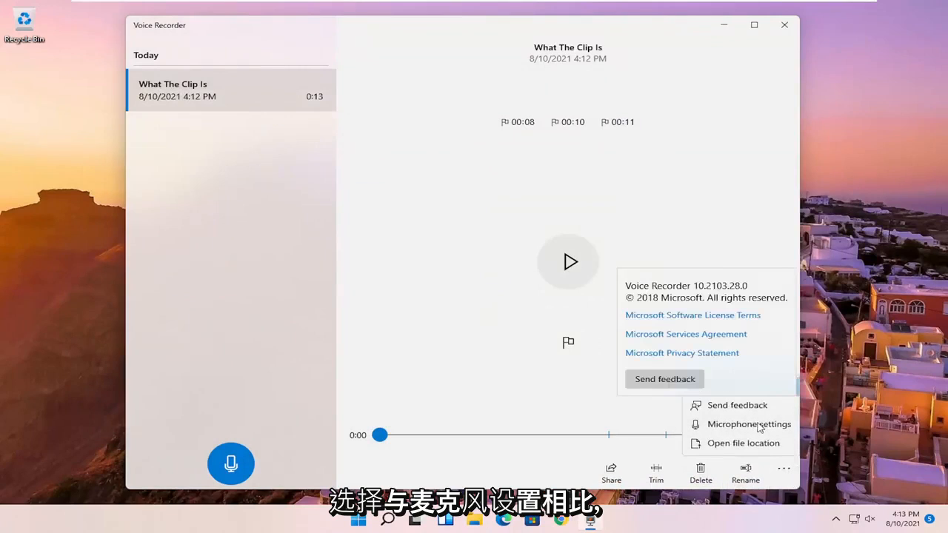
{"action": "left_click", "coordinate": [749, 425]}
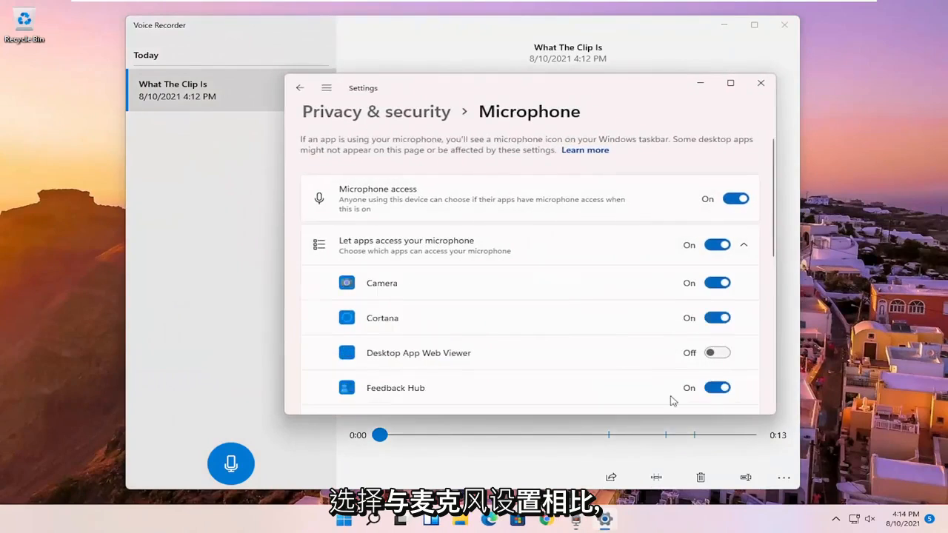
- Confirm Voice Recorder's microphone access is On, then close the Settings window
{"action": "scroll", "scroll_direction": "down", "scroll_amount": 3}
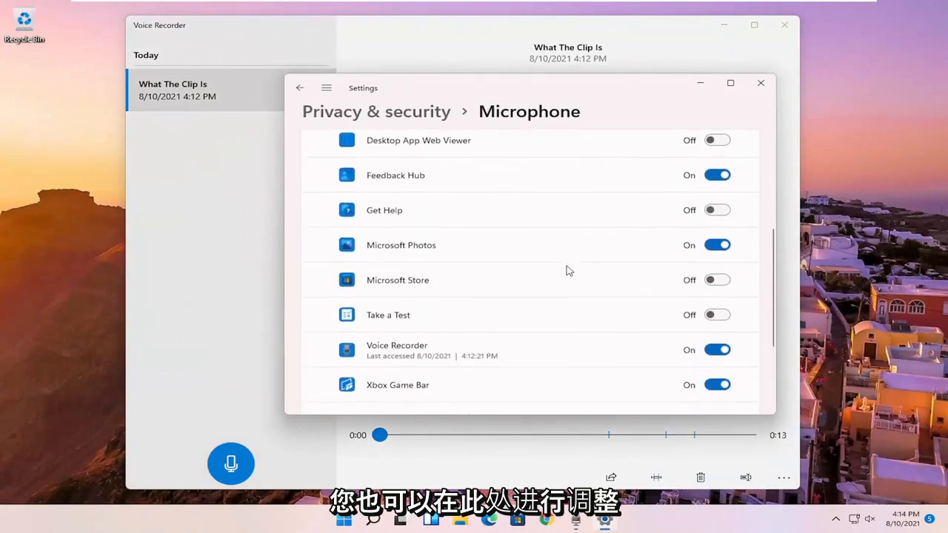
{"action": "scroll", "scroll_direction": "down", "scroll_amount": 3}
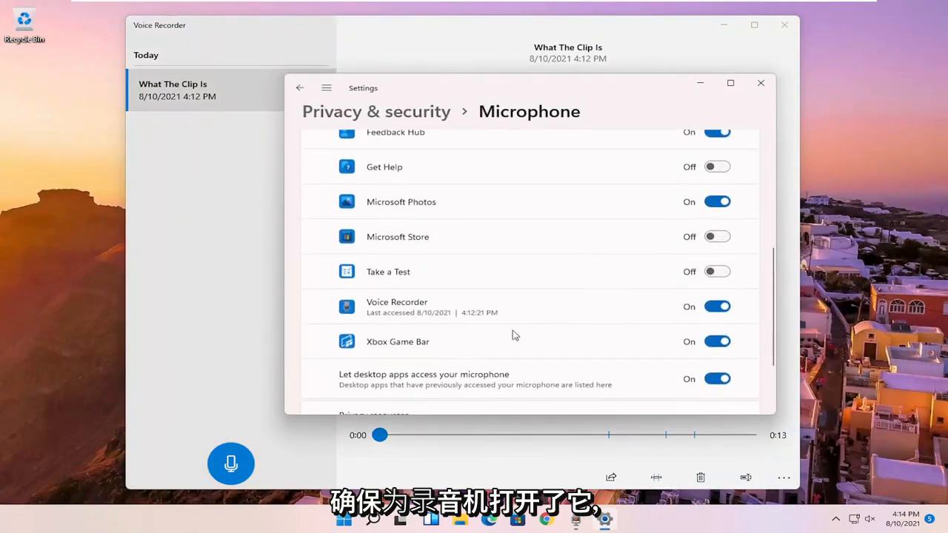
{"action": "scroll", "scroll_direction": "down", "scroll_amount": 3}
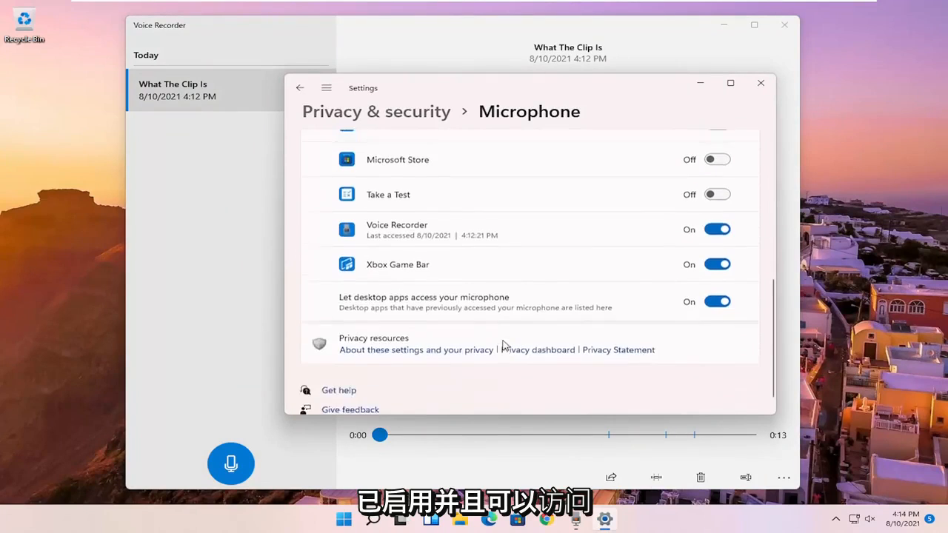
{"action": "left_click", "coordinate": [760, 82]}
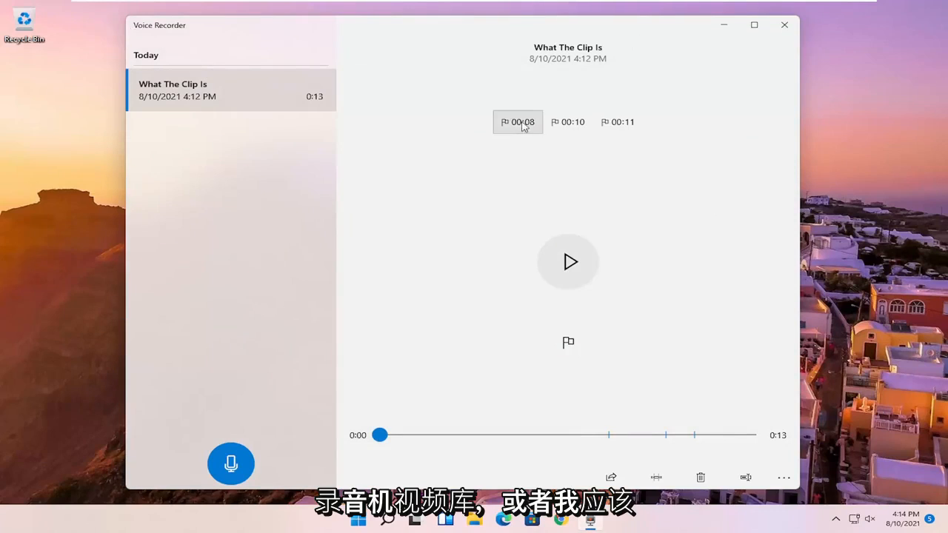
{"action": "mouse_move", "coordinate": [224, 176]}
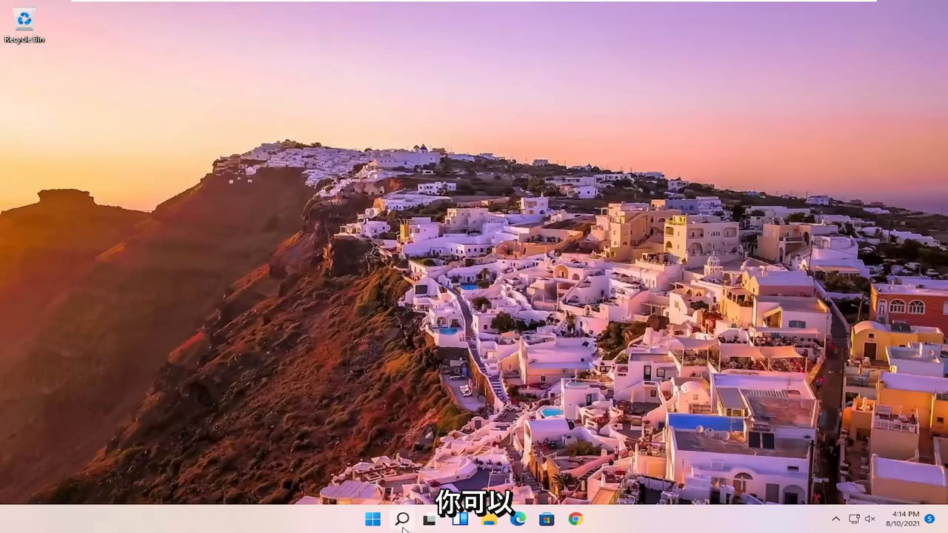
{"action": "type", "text": "audio"}
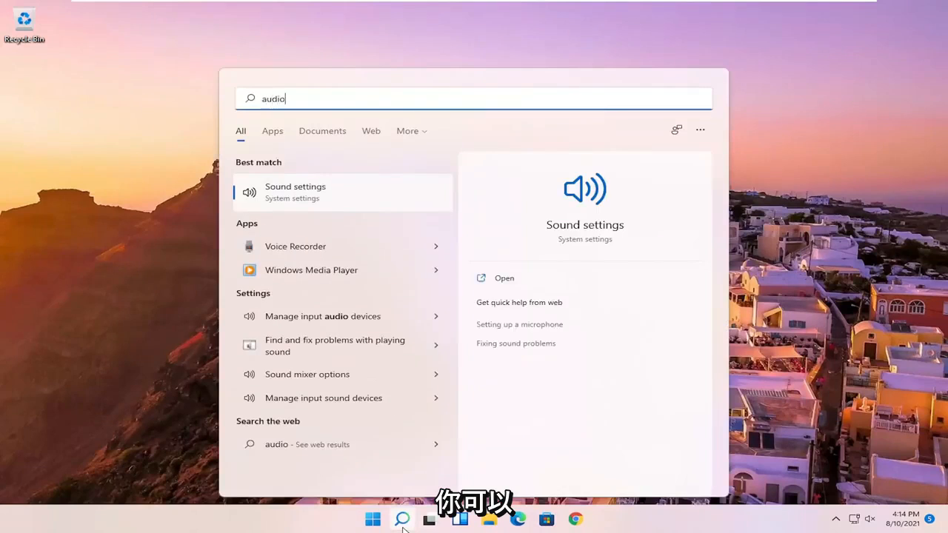
{"action": "left_click", "coordinate": [295, 246]}
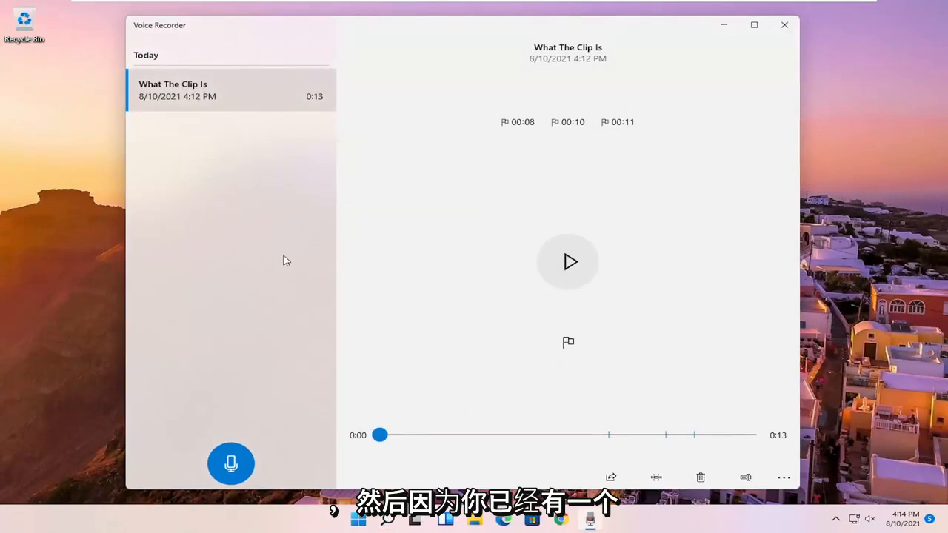
{"action": "mouse_move", "coordinate": [522, 244]}
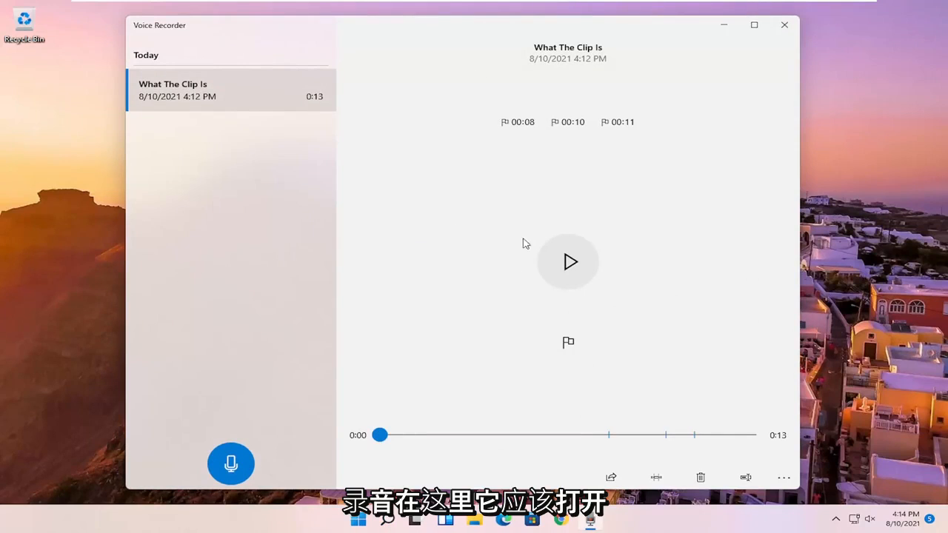
{"action": "mouse_move", "coordinate": [251, 432]}
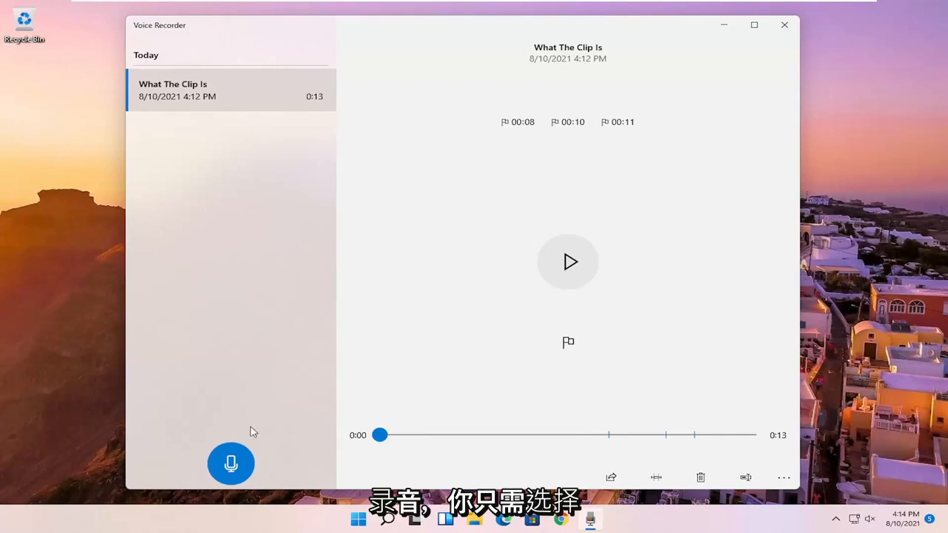
{"action": "mouse_move", "coordinate": [231, 463]}
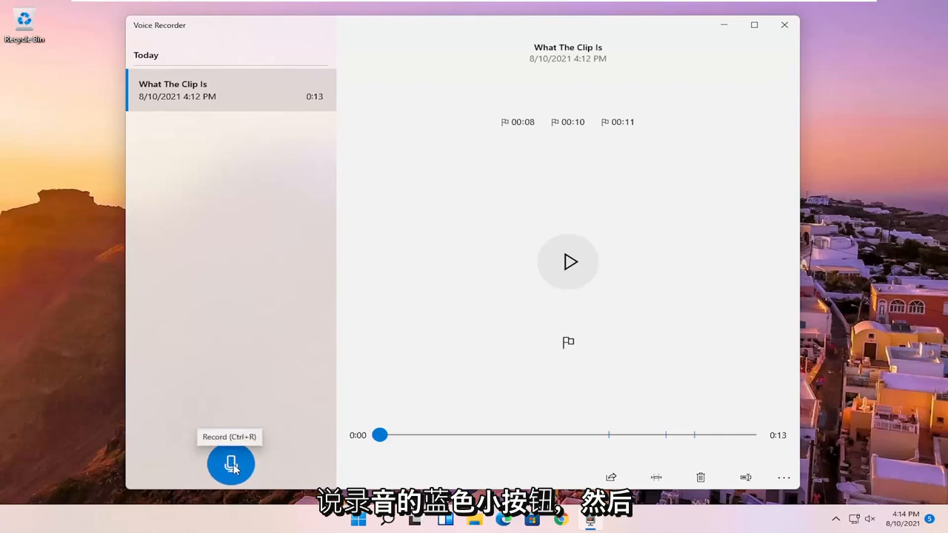
- Record a new 2-second clip, then close Voice Recorder
{"action": "left_click", "coordinate": [231, 464]}
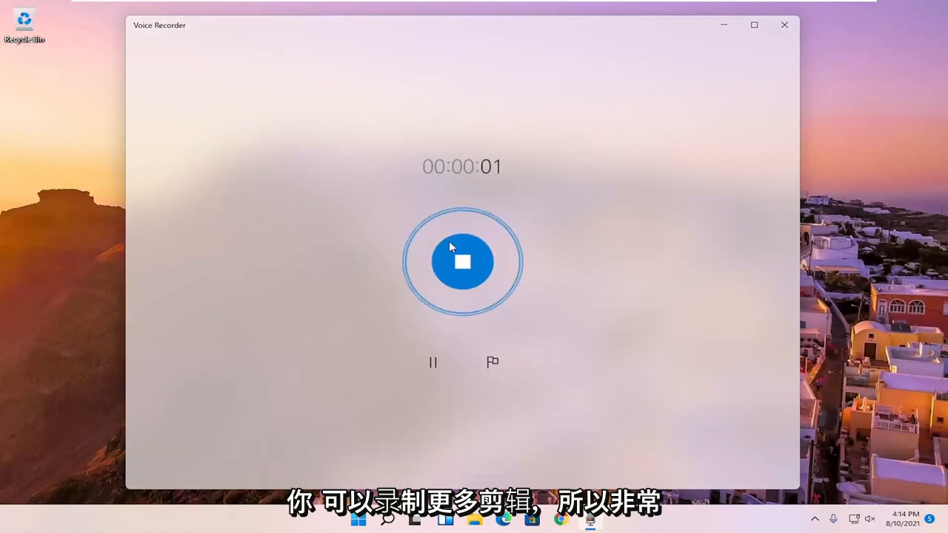
{"action": "left_click", "coordinate": [462, 262]}
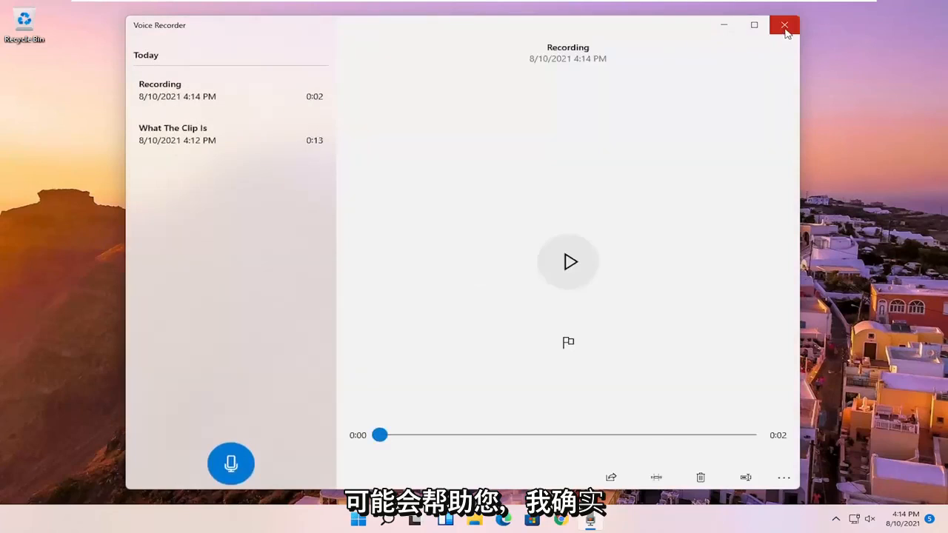
{"action": "left_click", "coordinate": [785, 25]}
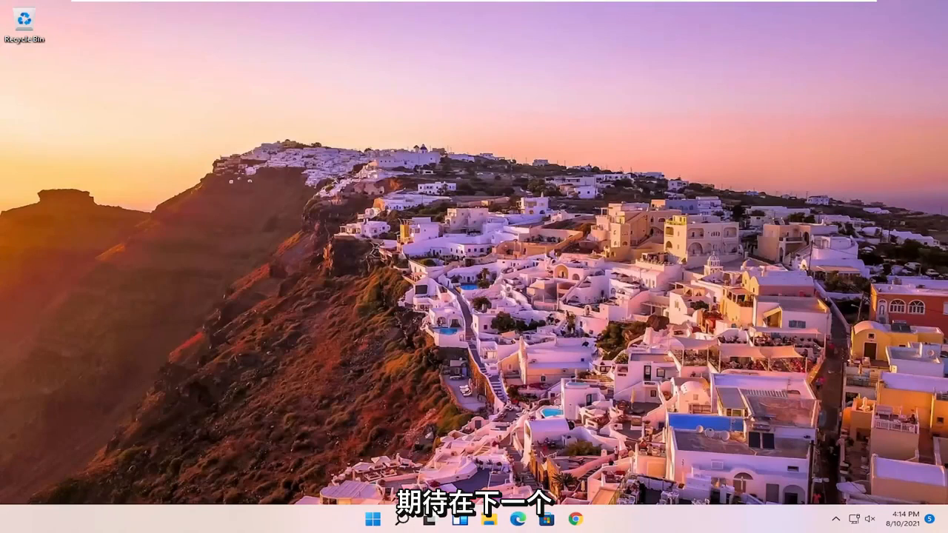